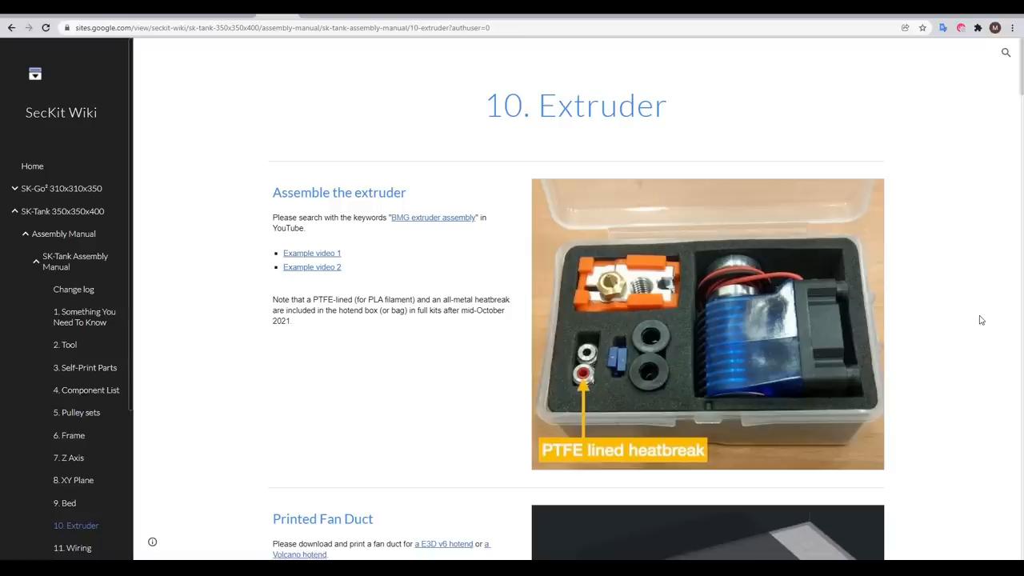
pyautogui.moveTo(1008, 323)
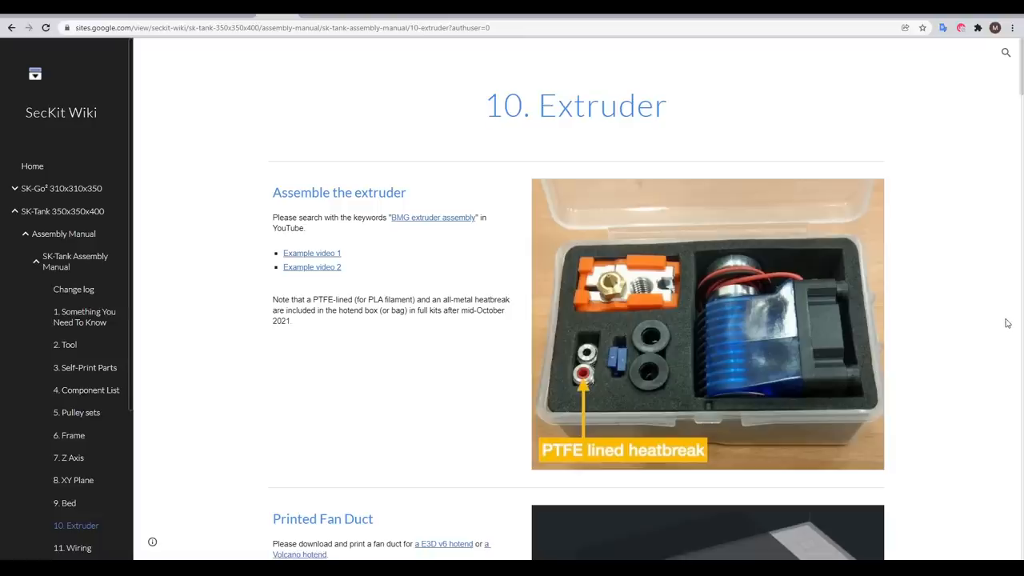
# Navigate from '11. Wiring' in the sidebar to the Electronics & Wiring page and its wiring layout diagram.
pyautogui.click(72, 547)
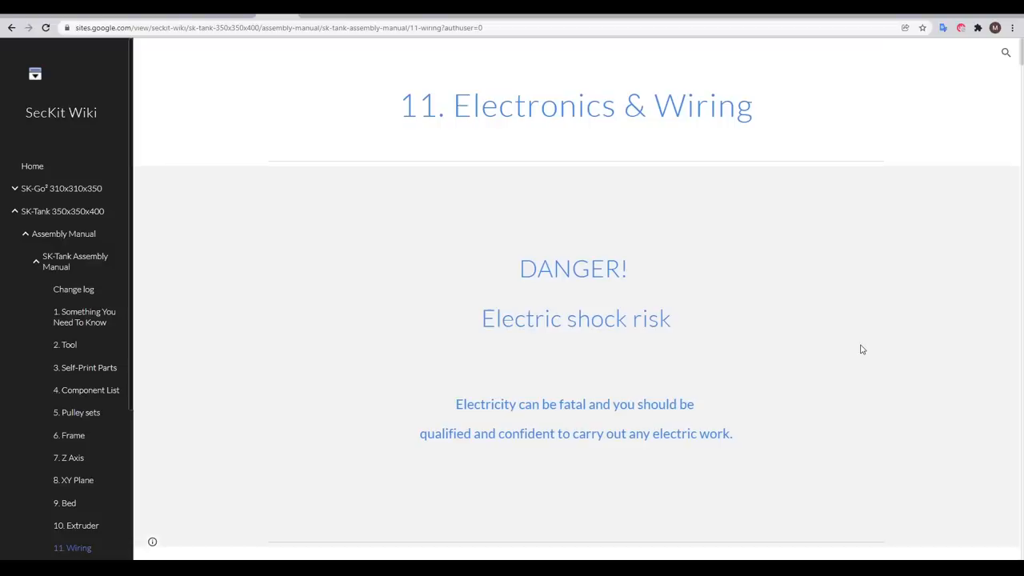
pyautogui.scroll(-3)
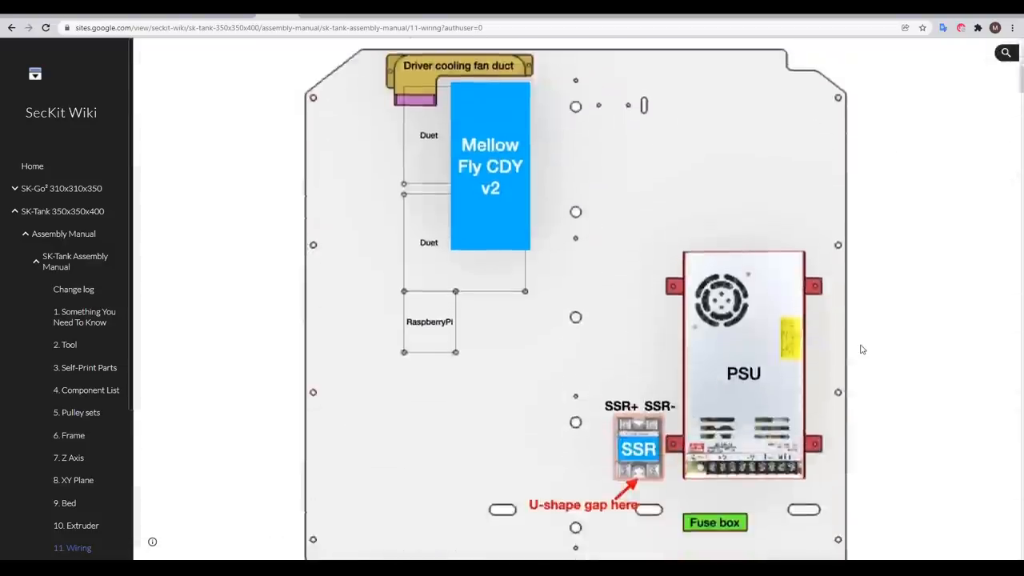